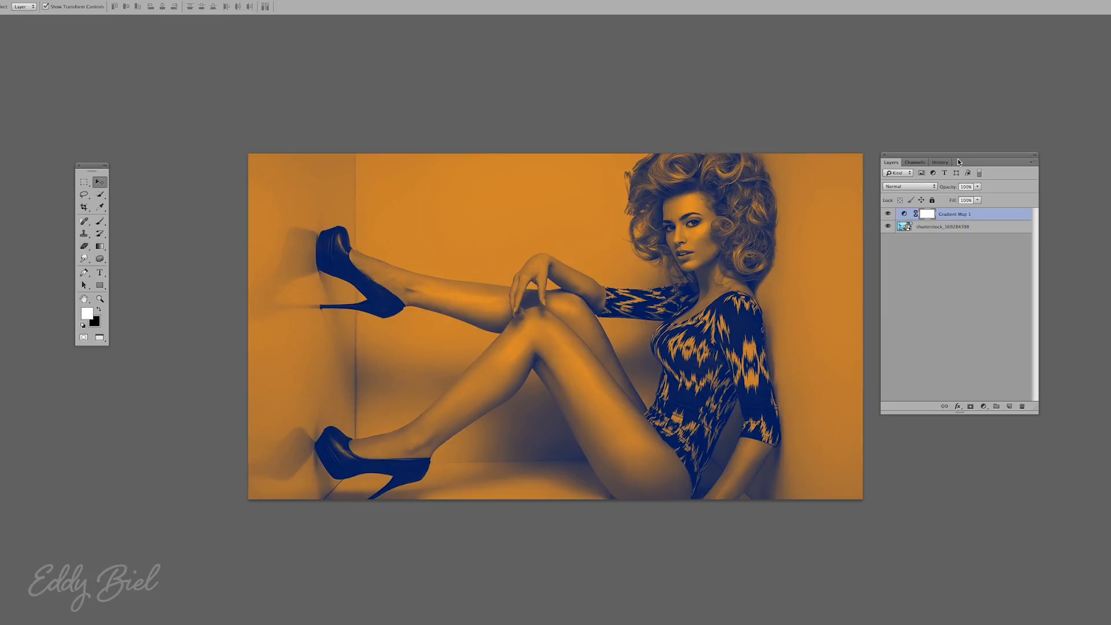
mouse_move(967, 157)
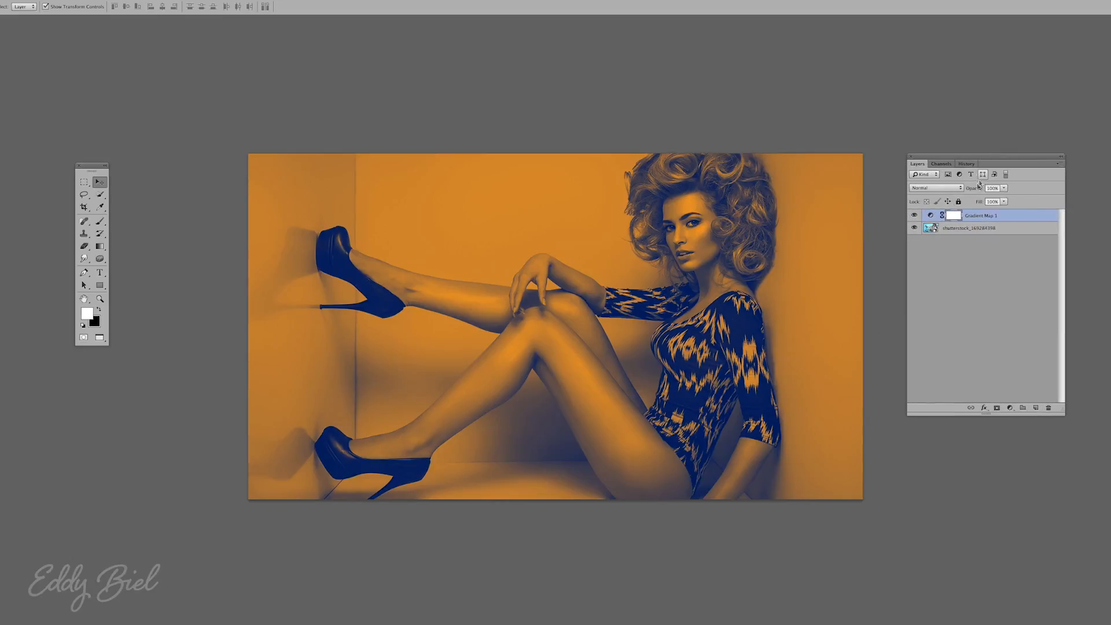
Delete the Gradient Map 1 adjustment layer and show the original photo layer again.
click(914, 216)
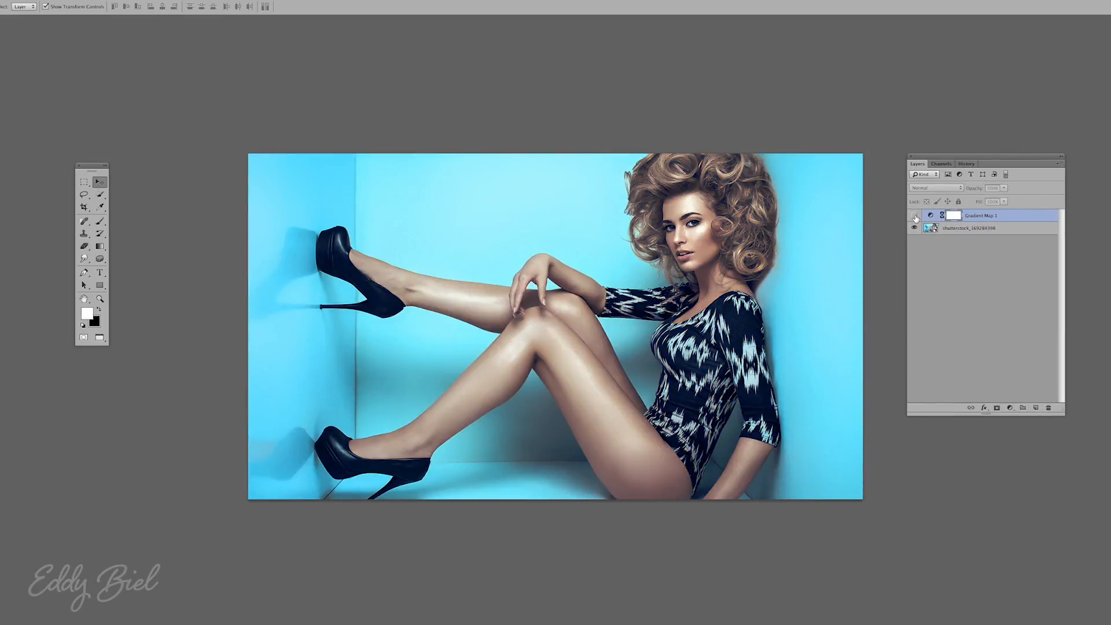
click(914, 215)
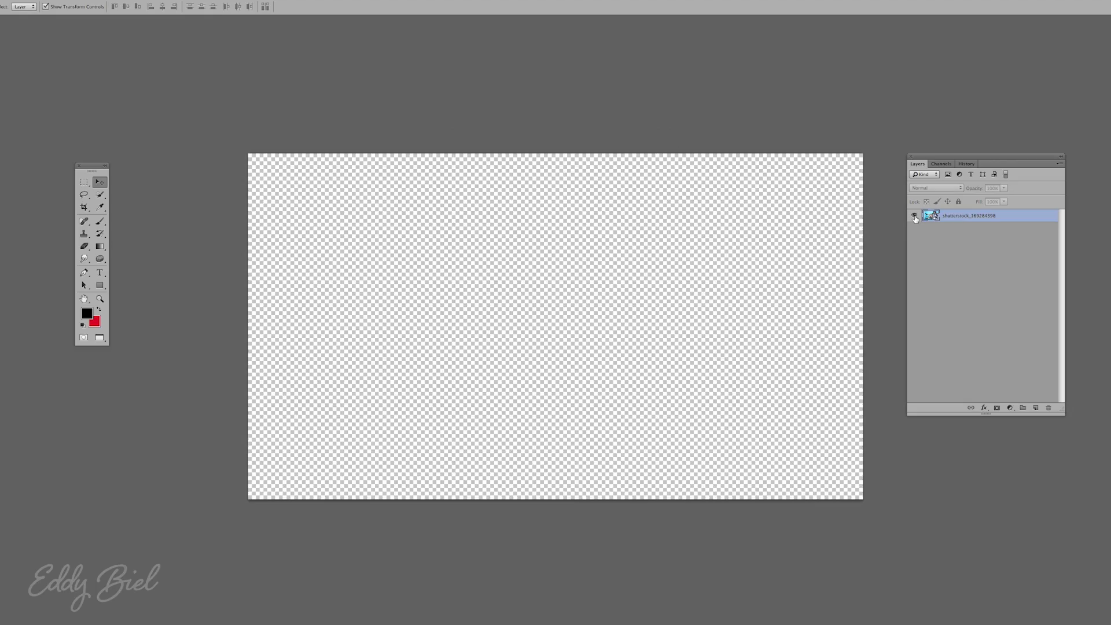
click(914, 215)
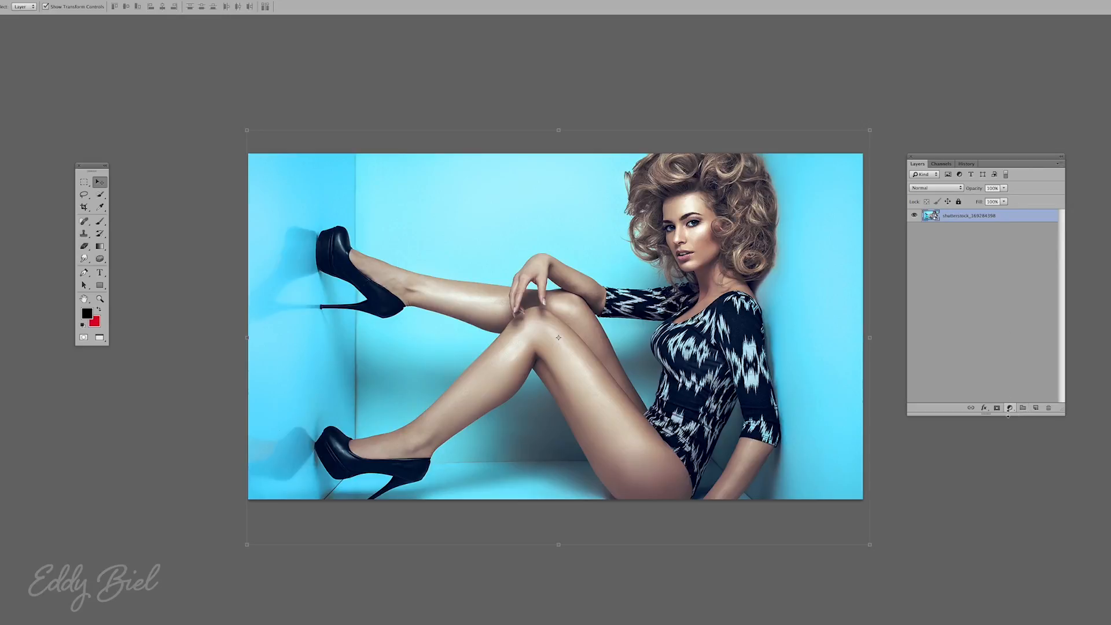
Add a Gradient Map adjustment layer, tinting the photo black-to-red.
click(1008, 407)
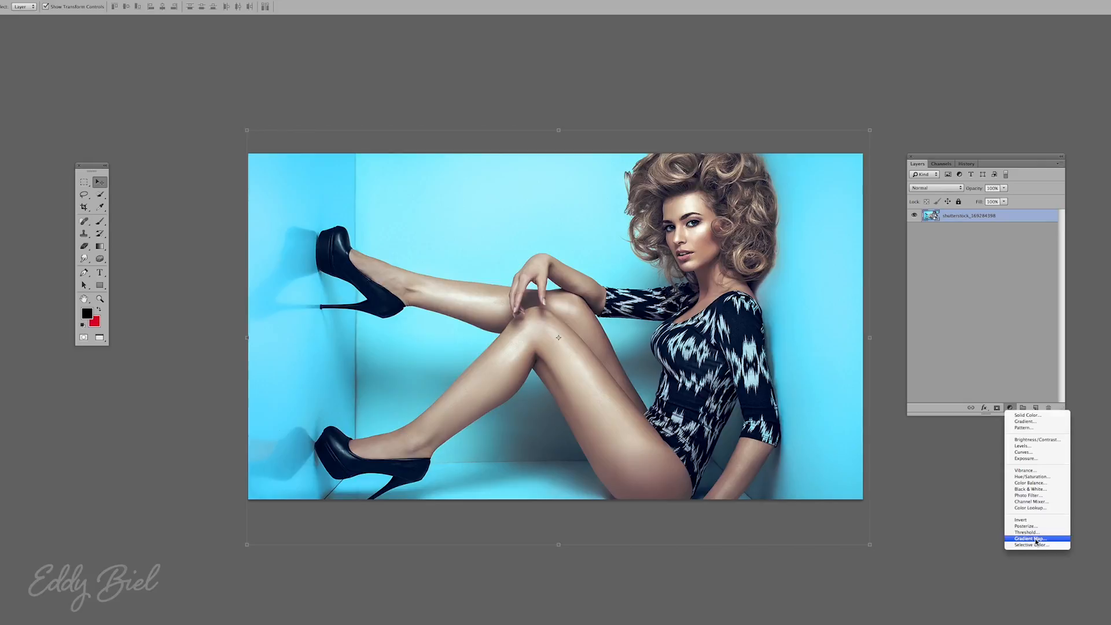
click(1030, 538)
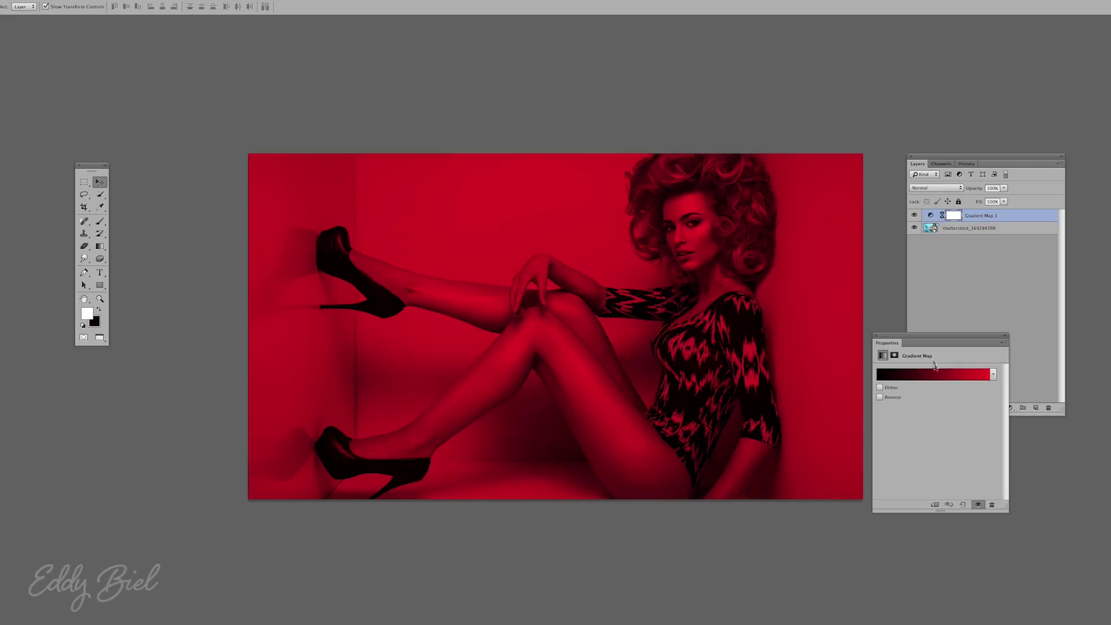
Edit the gradient in the Gradient Editor to run dark navy to orange.
click(932, 374)
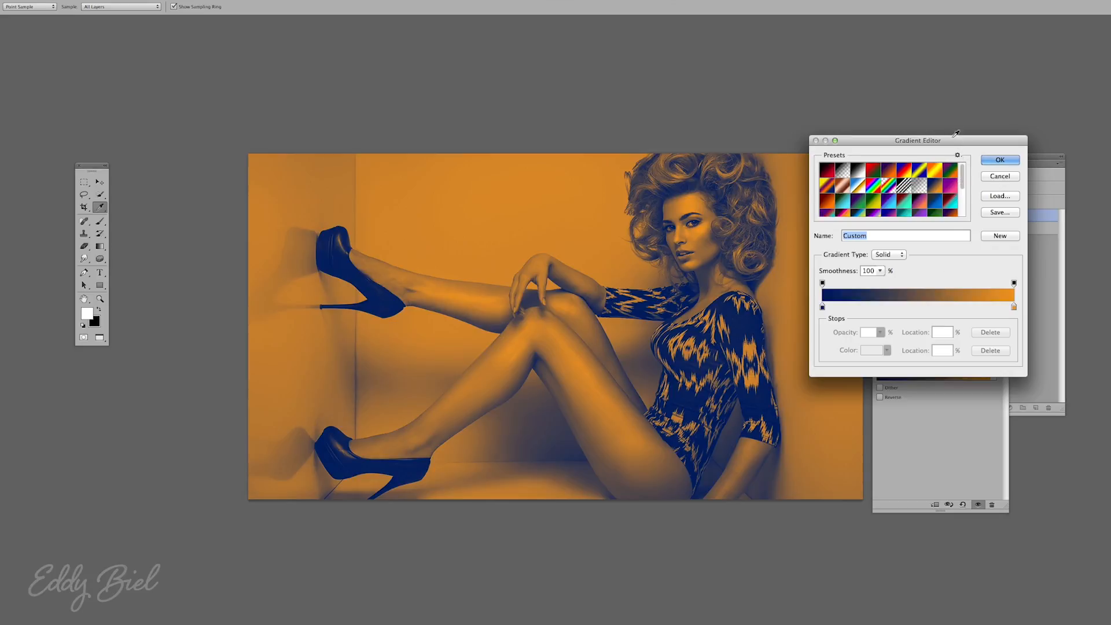
Confirm the navy-to-orange gradient with OK, keeping the duotone applied.
drag(916, 140, 922, 77)
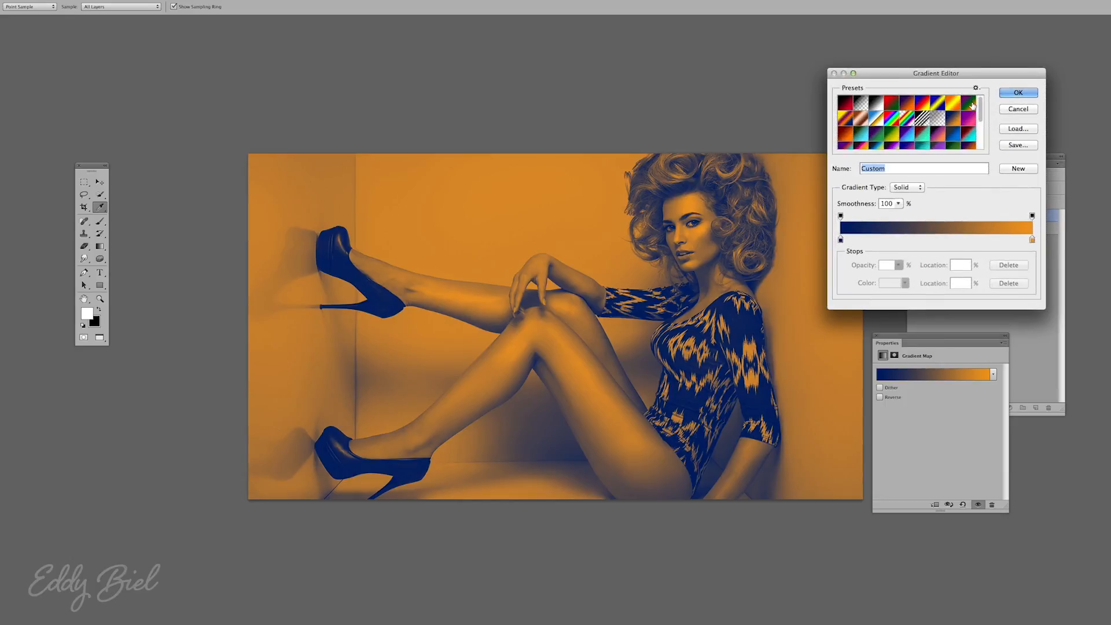
mouse_move(1029, 129)
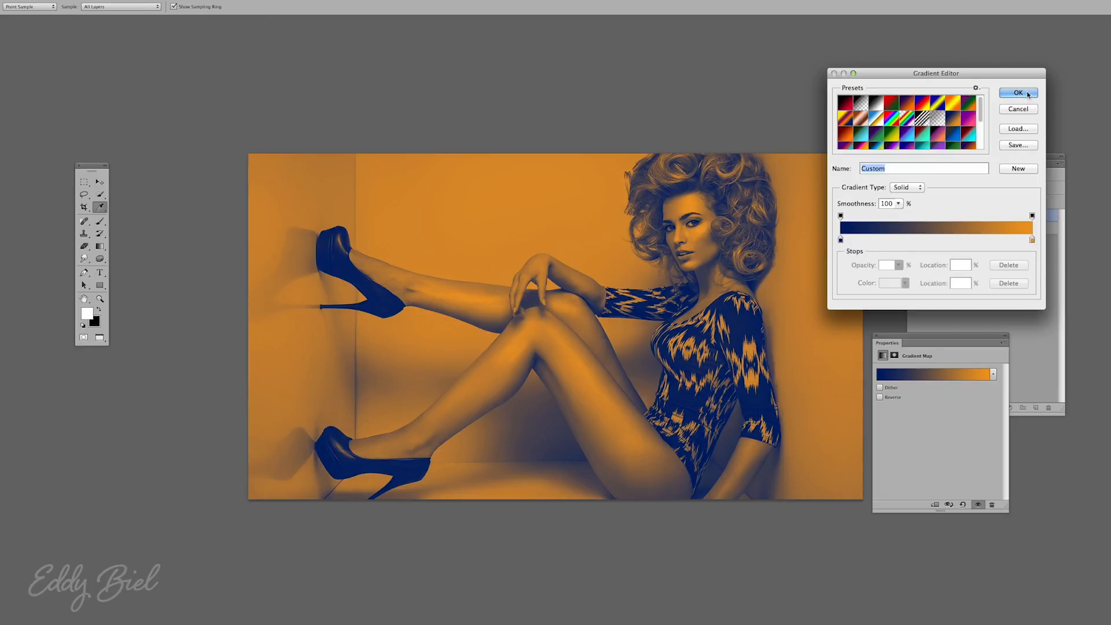
click(1018, 93)
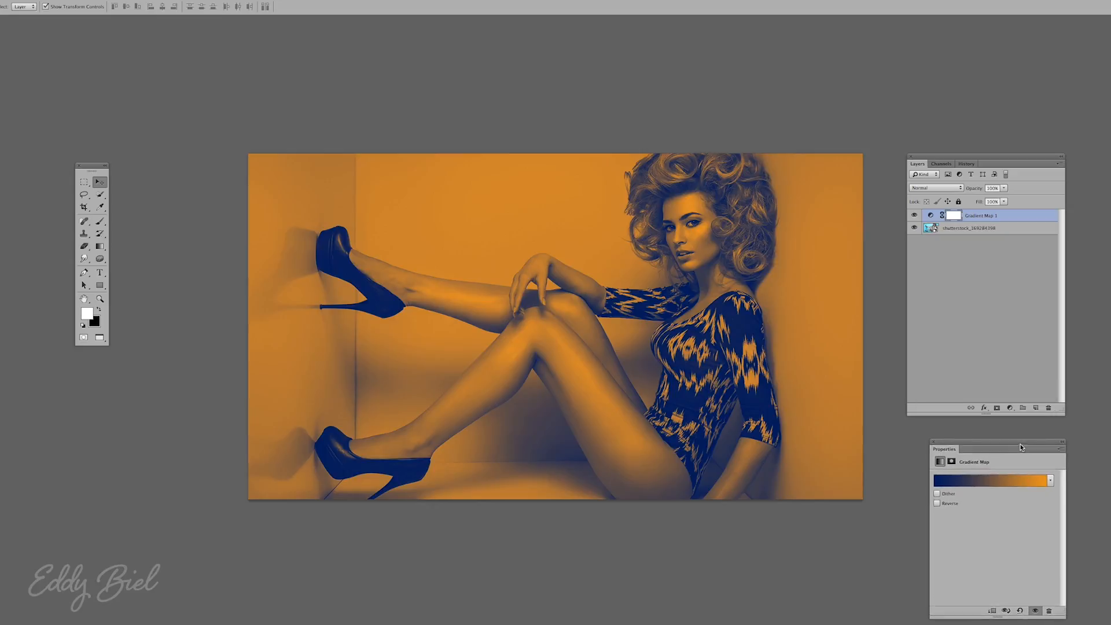